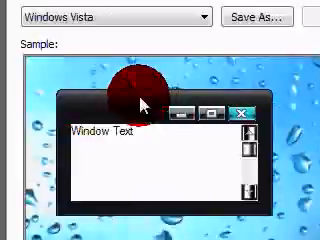
# Confirm the Windows Vista color scheme and close the Appearance Settings dialog.
pyautogui.click(196, 18)
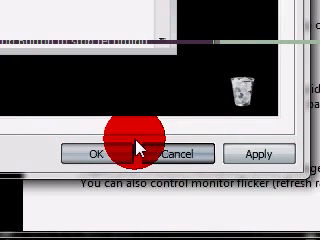
pyautogui.click(94, 154)
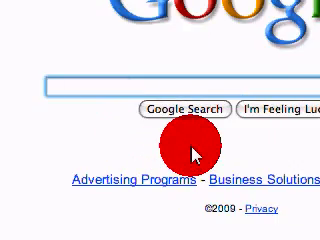
# Search Google for "os x theme for vista".
pyautogui.write('os')
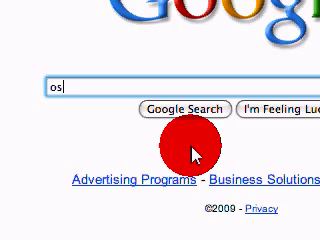
pyautogui.write('x theme for vist')
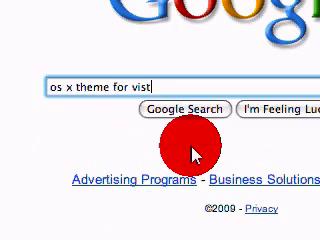
pyautogui.click(188, 106)
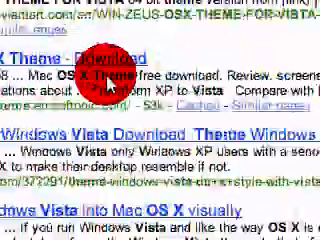
pyautogui.scroll(-3)
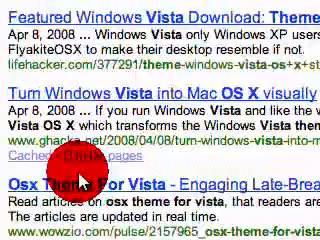
pyautogui.scroll(-3)
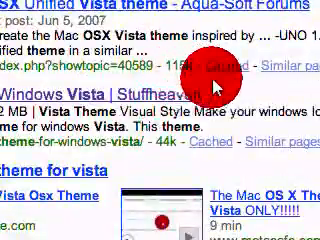
pyautogui.scroll(3)
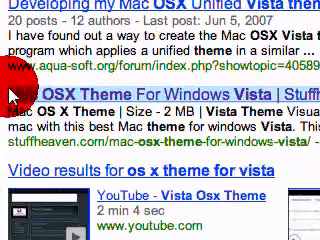
pyautogui.scroll(-3)
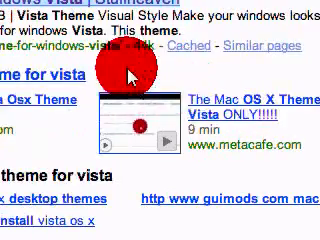
pyautogui.scroll(-3)
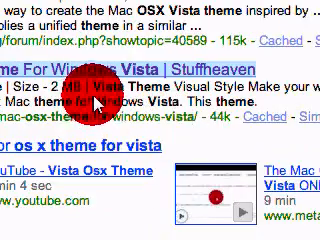
pyautogui.scroll(3)
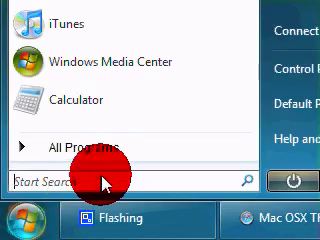
# Search the Start menu for "resourc" to find the Resources folder.
pyautogui.write('resourc')
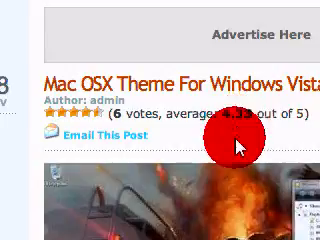
pyautogui.scroll(-3)
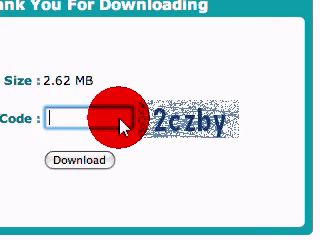
# Enter verification code "2czb" and start the theme download; it gets rejected.
pyautogui.write('2c')
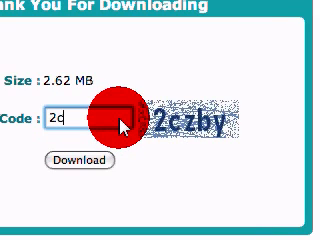
pyautogui.write('zby')
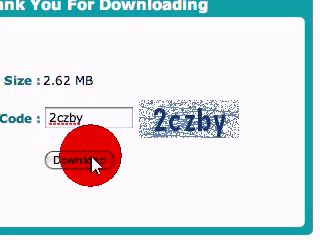
pyautogui.click(72, 164)
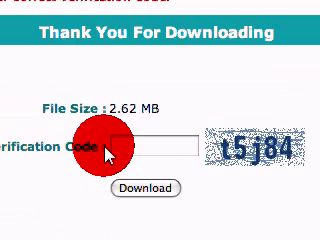
pyautogui.moveTo(160, 76)
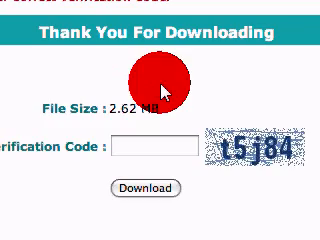
# Submit a second verification code to download the 2.62 MB theme file.
pyautogui.click(152, 188)
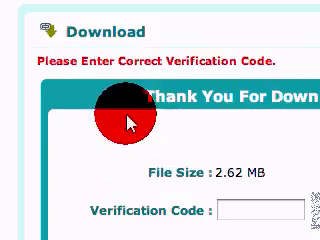
pyautogui.scroll(-3)
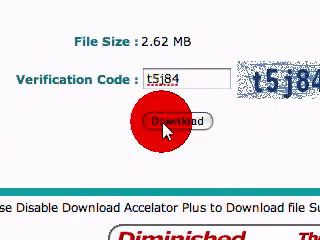
pyautogui.click(178, 124)
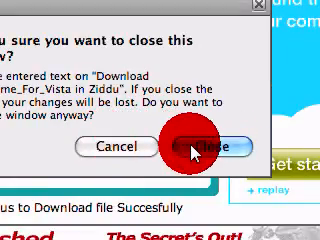
# Leave the download page and close the leftover browser window to show the desktop.
pyautogui.click(212, 148)
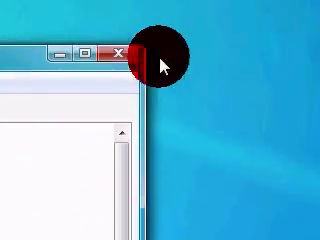
pyautogui.click(120, 52)
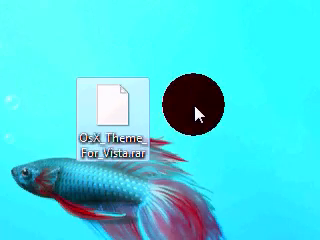
# Extract the theme archive with 7-Zip into the Mac for Vista installation folder.
pyautogui.rightClick(120, 110)
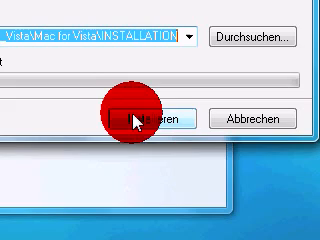
pyautogui.click(150, 116)
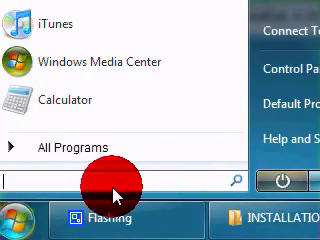
# Search the Start menu for "re" to locate the Resources themes folder.
pyautogui.write('re')
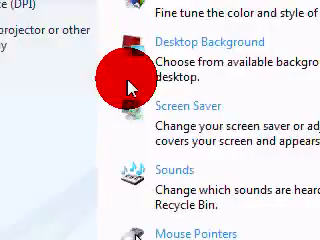
# Select the Mac OS X theme in Personalize and apply it to the desktop.
pyautogui.scroll(-3)
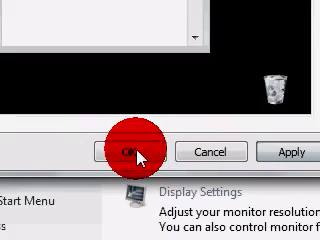
pyautogui.click(130, 152)
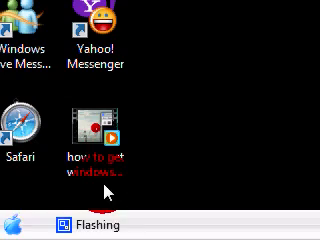
# Reach the Performance Options Visual Effects settings from advanced system settings.
pyautogui.click(20, 224)
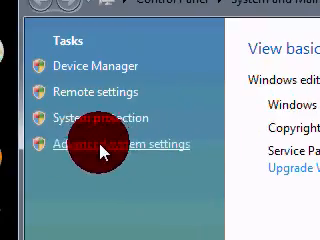
pyautogui.scroll(-3)
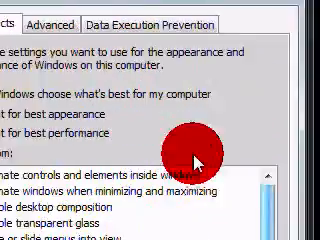
pyautogui.scroll(-3)
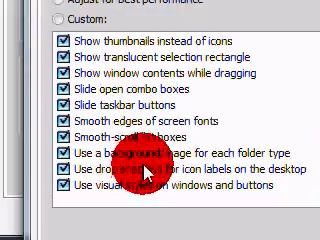